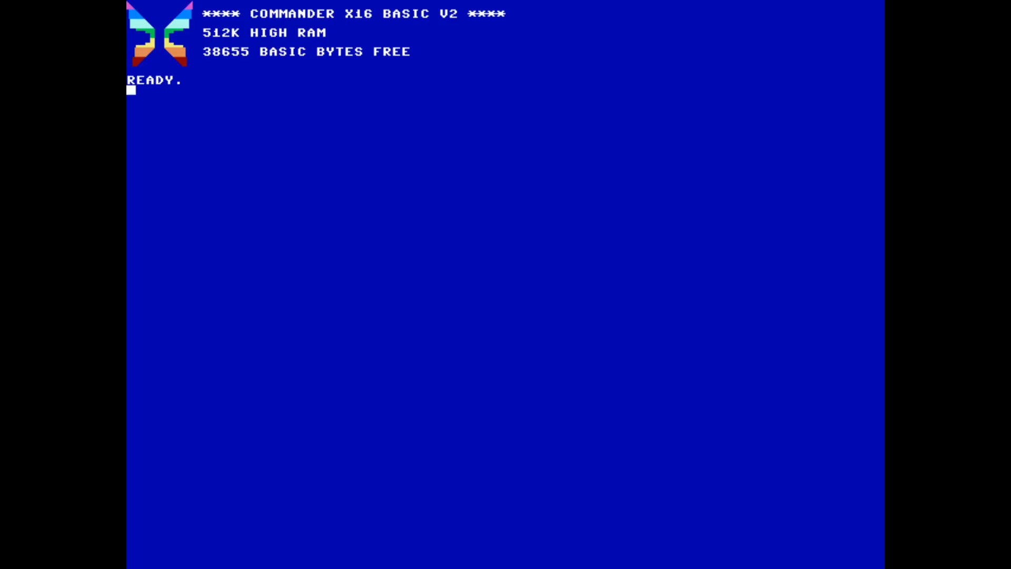
Step: Enter BASIC line 10 SCREEN 3 to switch to screen mode 3
text(10 SCREEN 3)
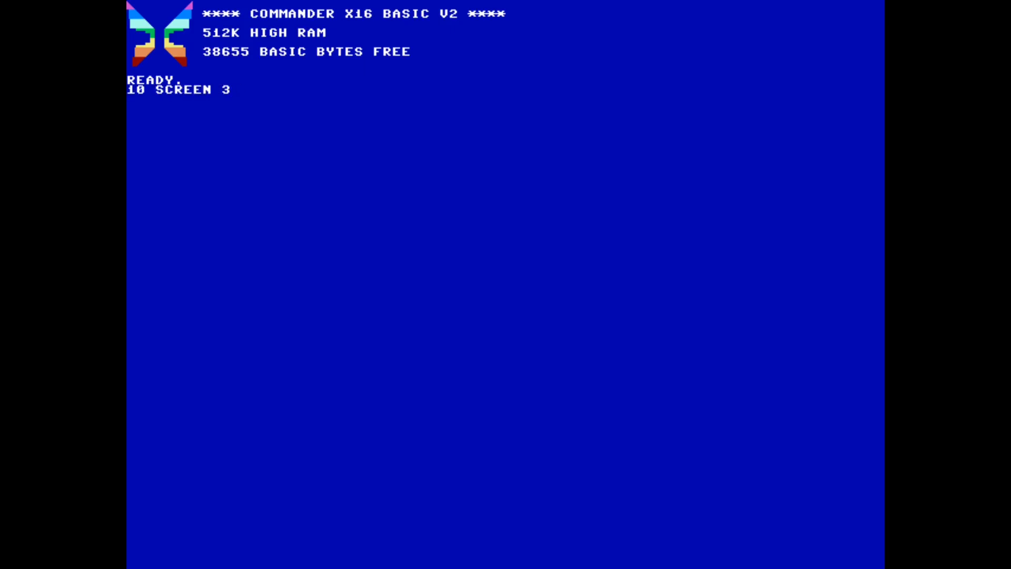
Step: Begin line 20 PRINT, then abandon it and return to a fresh READY screen
text(20 PRI)
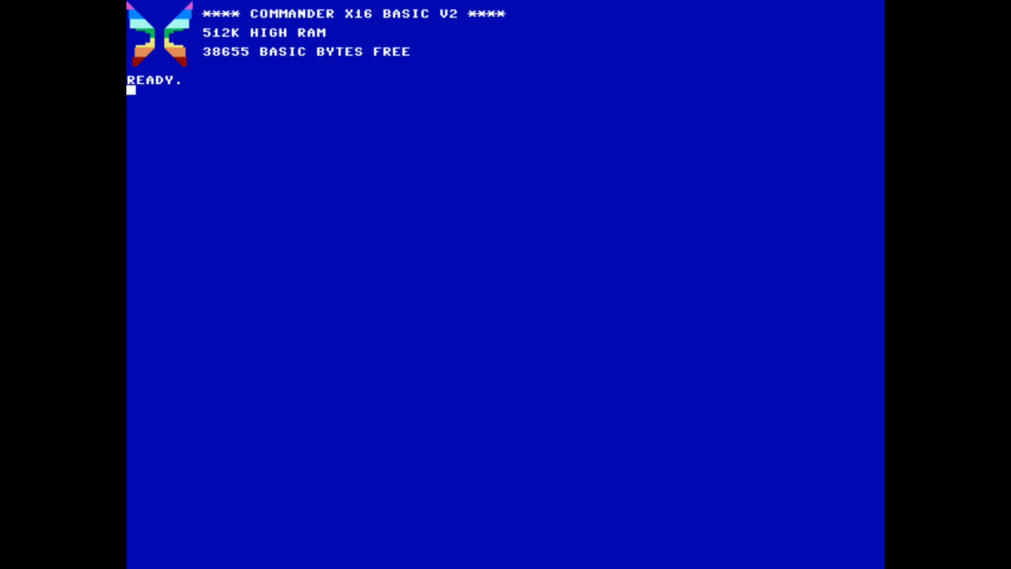
Step: Launch CODEX from BASIC and start a new program awaiting its ADDRESS
text(CODEX)
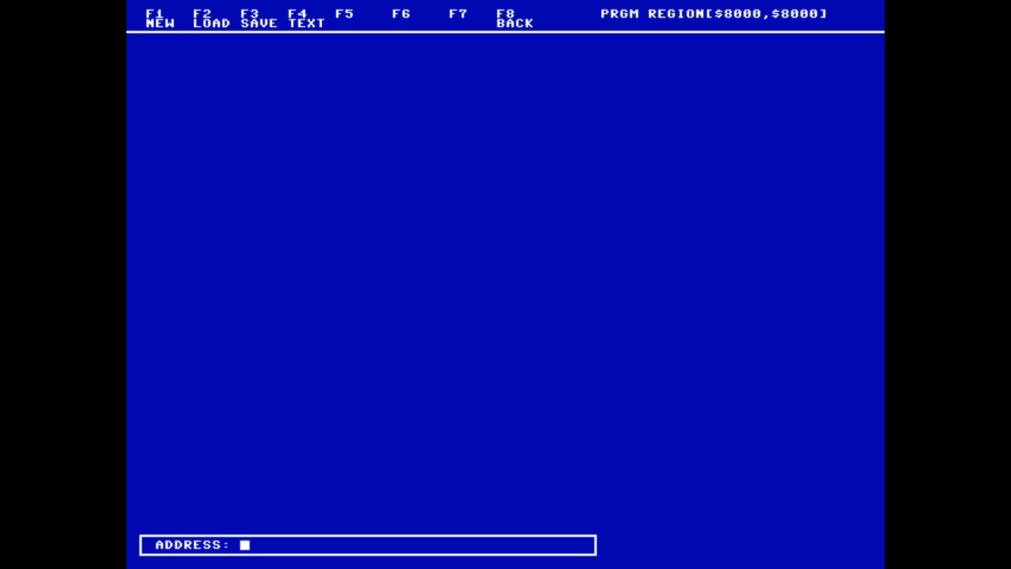
Step: Create the new program at address $8000 holding only END/RTS
text(800)
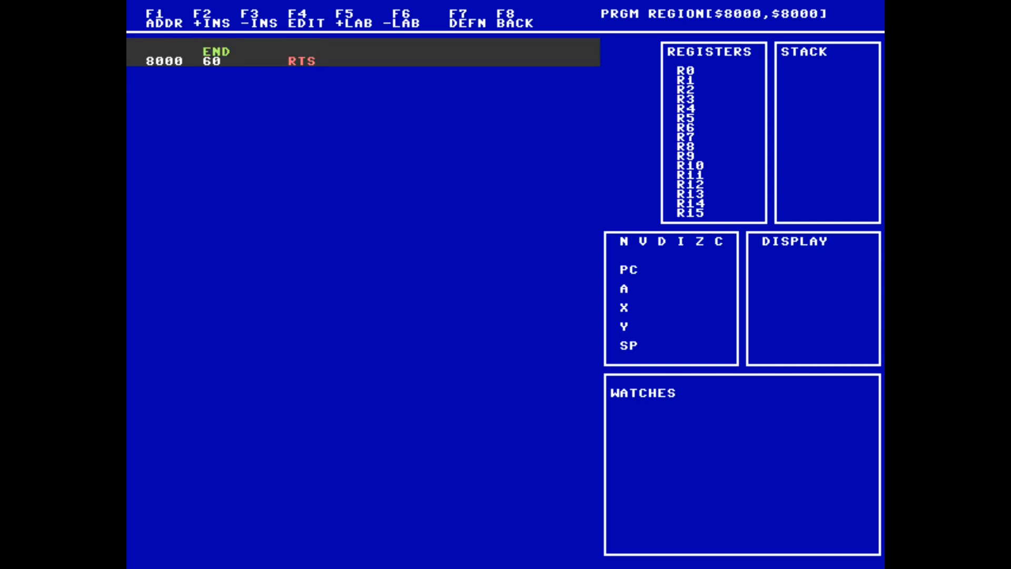
Step: Define kernal symbols SCREEN=$FF5F and BSOUT=$FFD2, then begin inserting a line
click(468, 21)
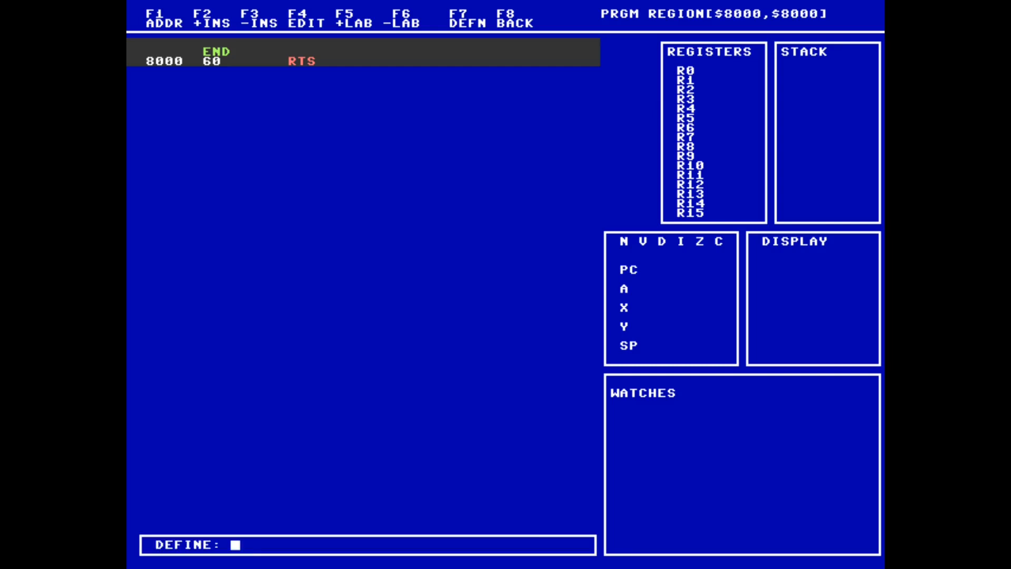
text(SCREEN)
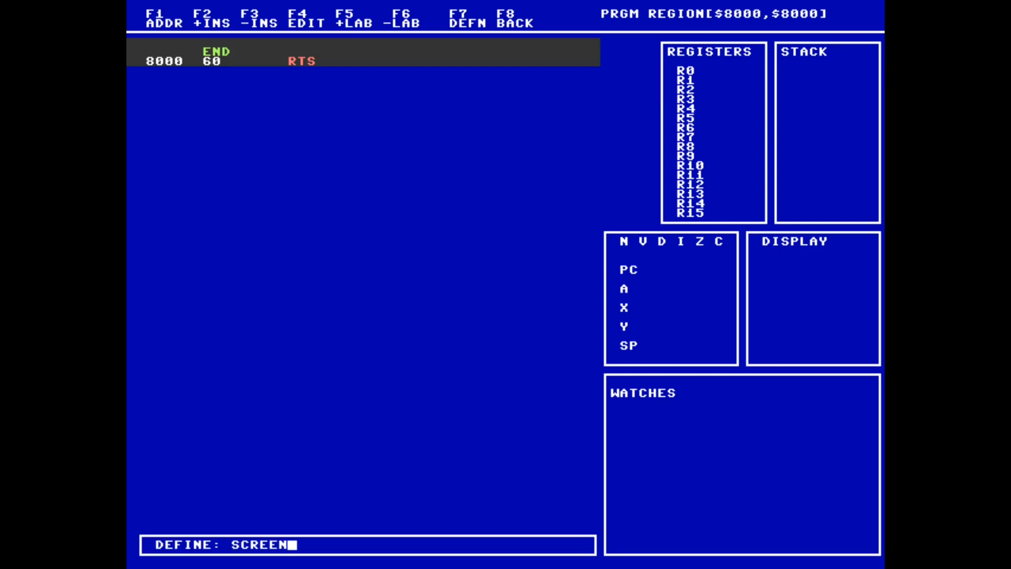
text($FF5F)
text(BSOUT)
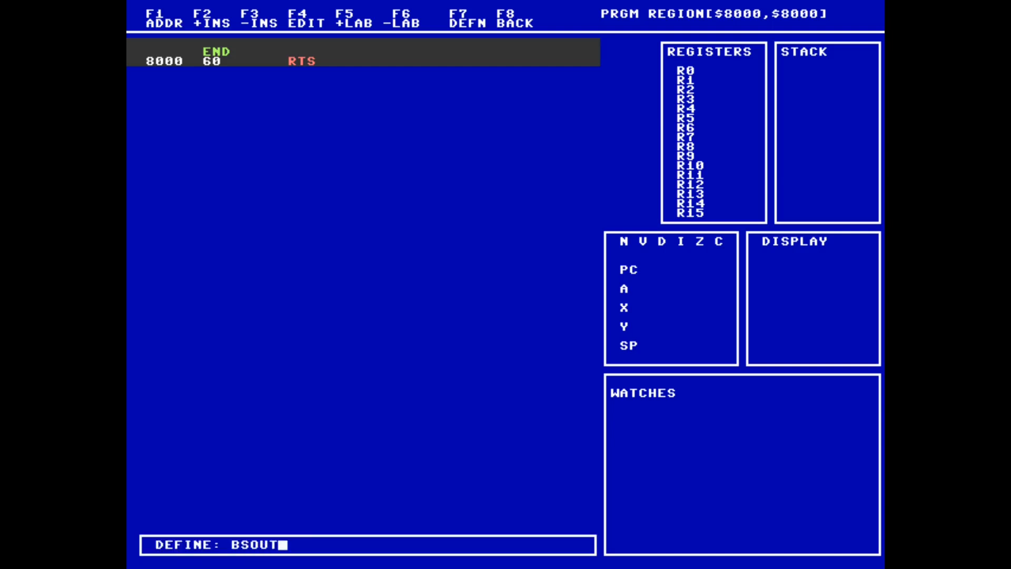
text($FFD2)
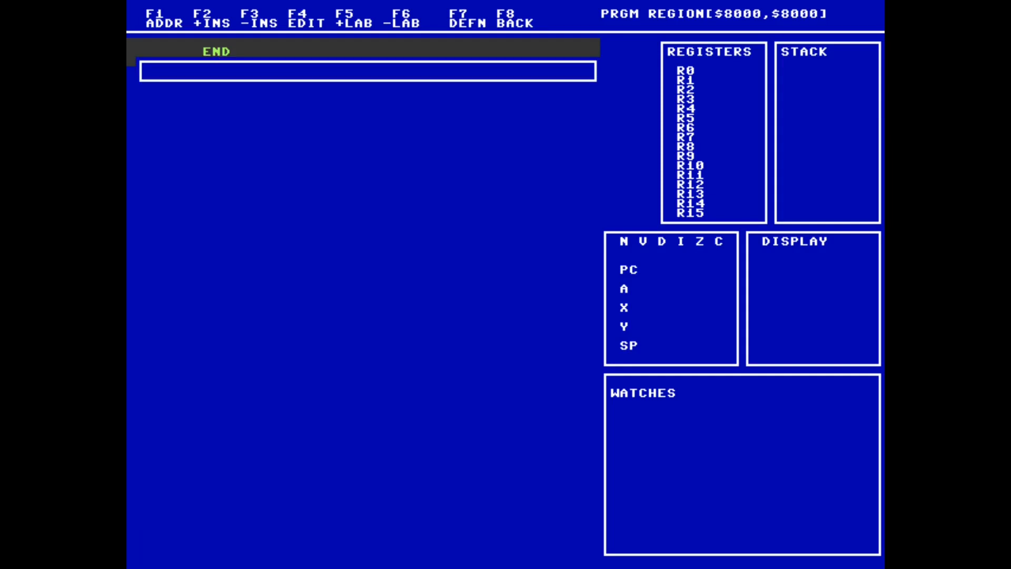
Step: Add MAIN with LDA #$03 and JSR SCREEN, and insert a line after it
text(LDA)
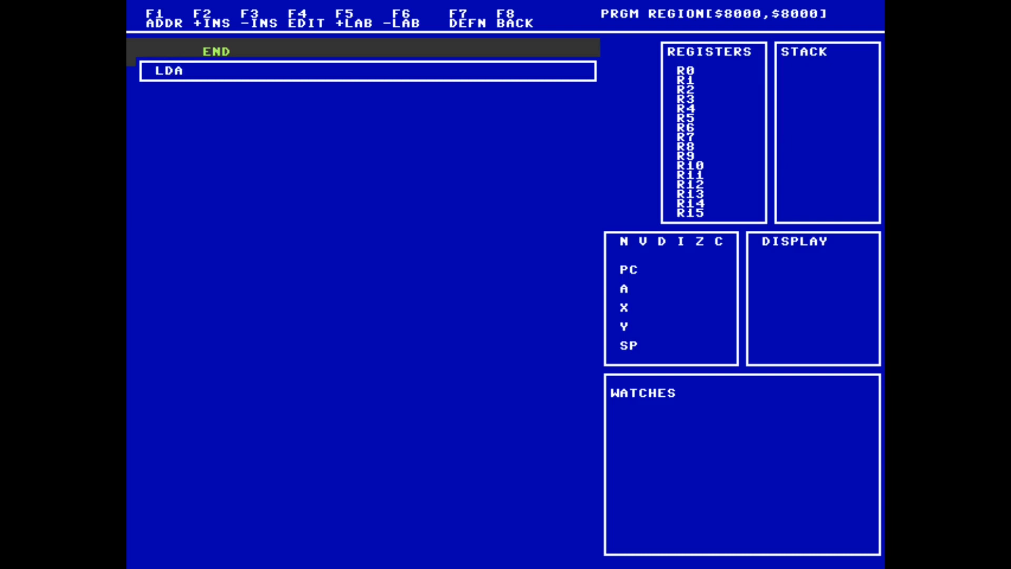
text(#$03)
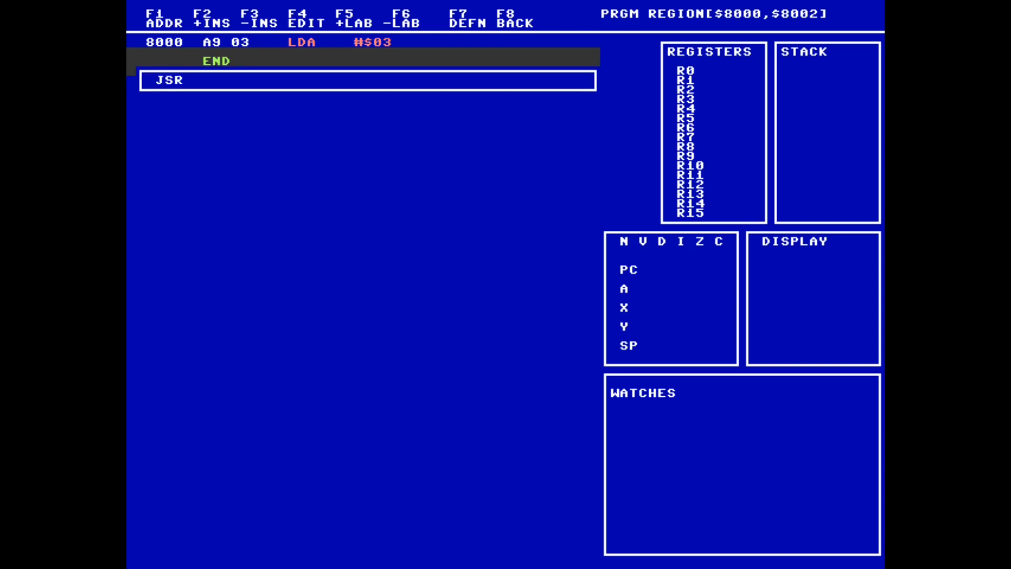
text(SCREEN)
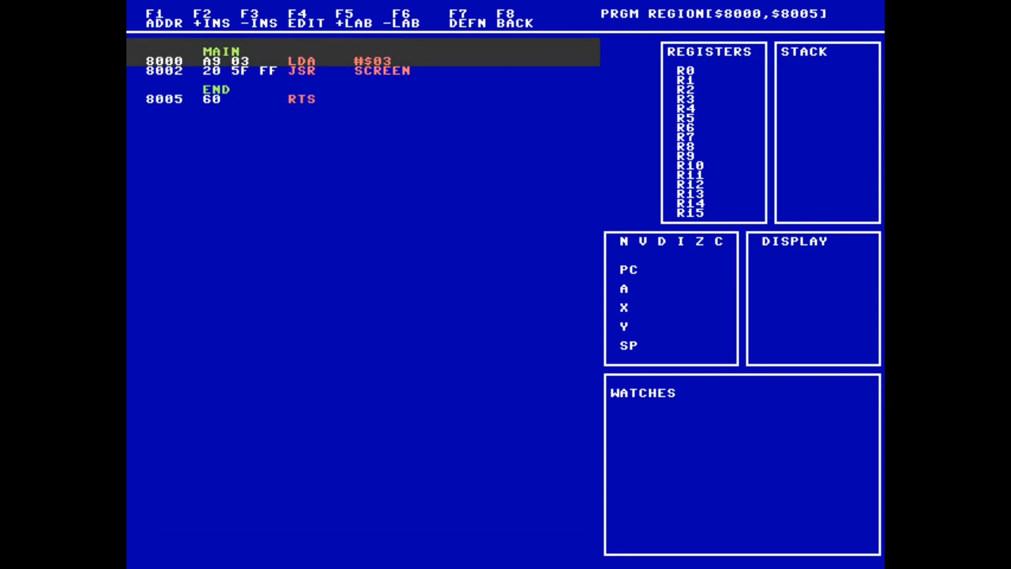
key(Down)
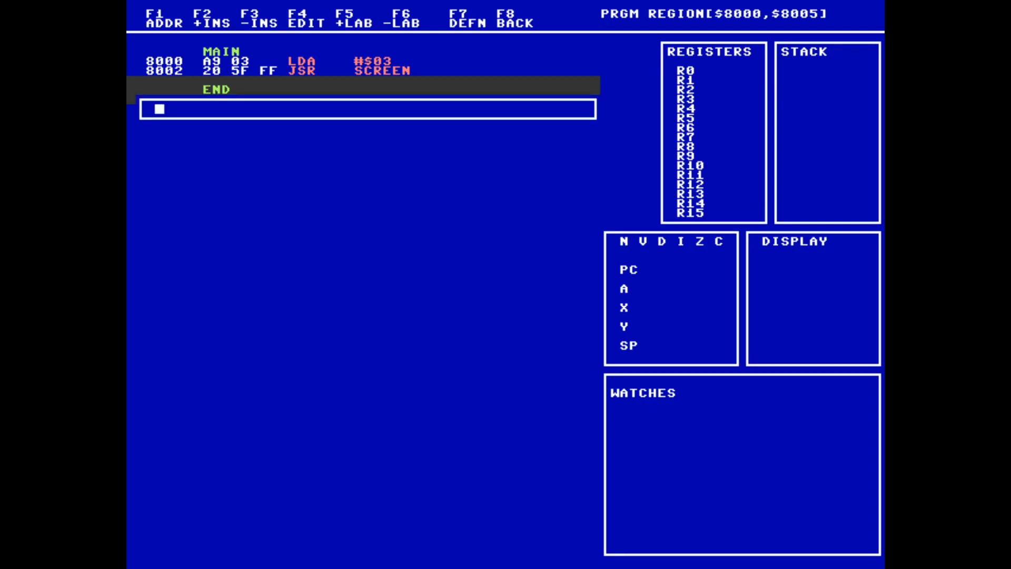
Step: Add .CSTR "HELLO, WORLD!" string data labelled TEXT
text(.CSTR)
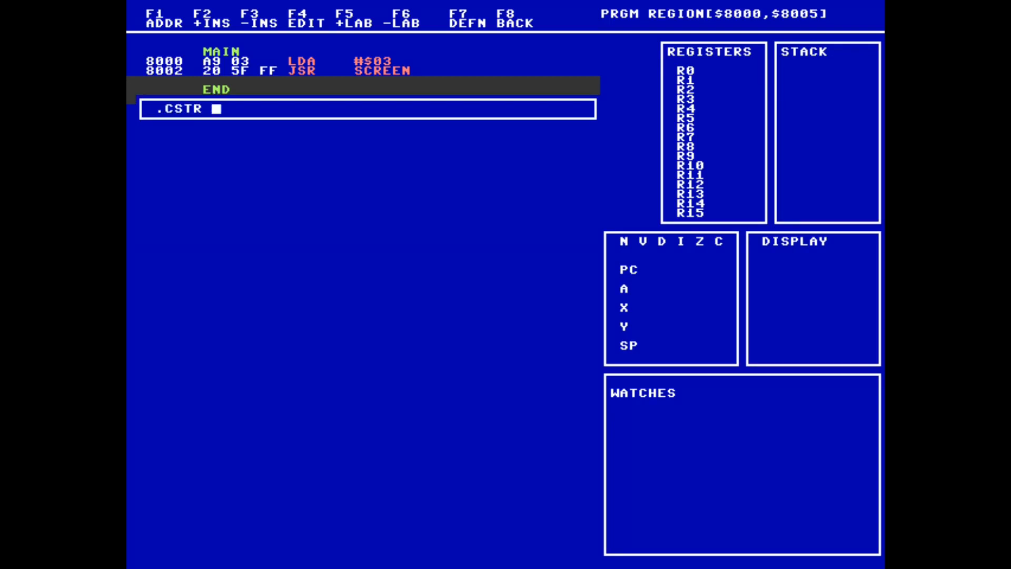
text("HELLO, WO)
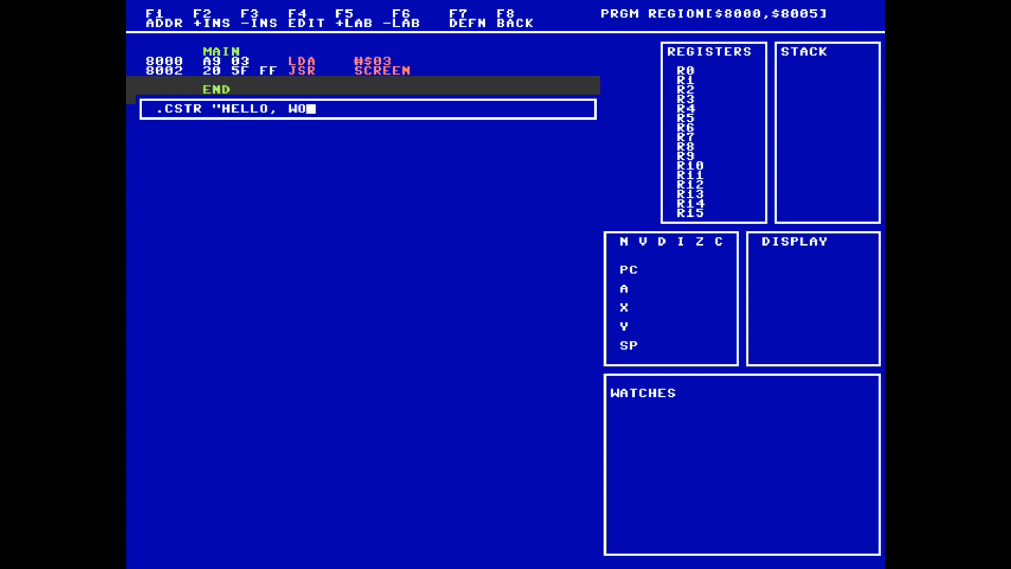
text(RLD!")
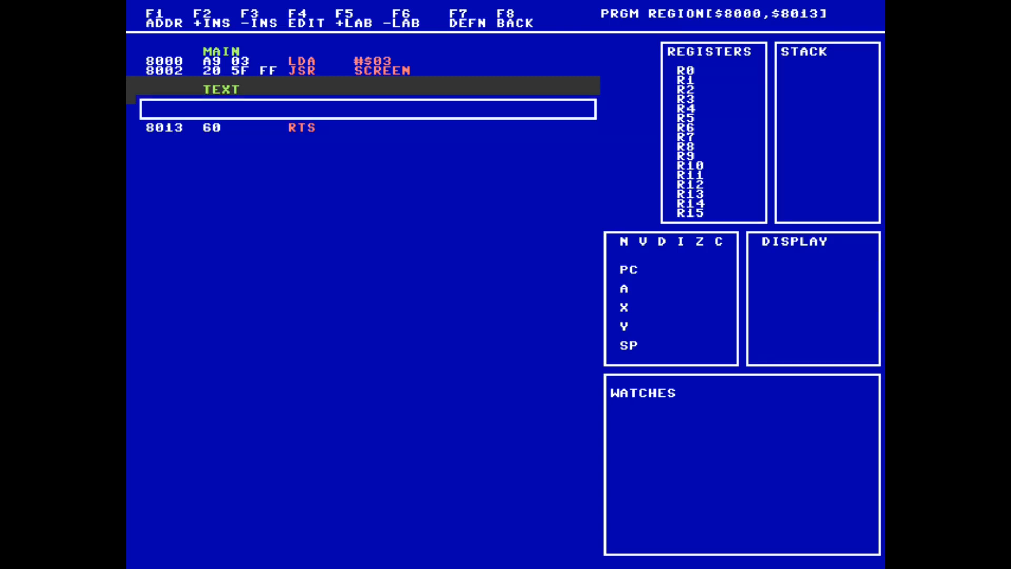
Step: Insert LDX #$00 and LDA TEXT,X before the string and start labelling the LDA line
text(LDX #)
text(LDA)
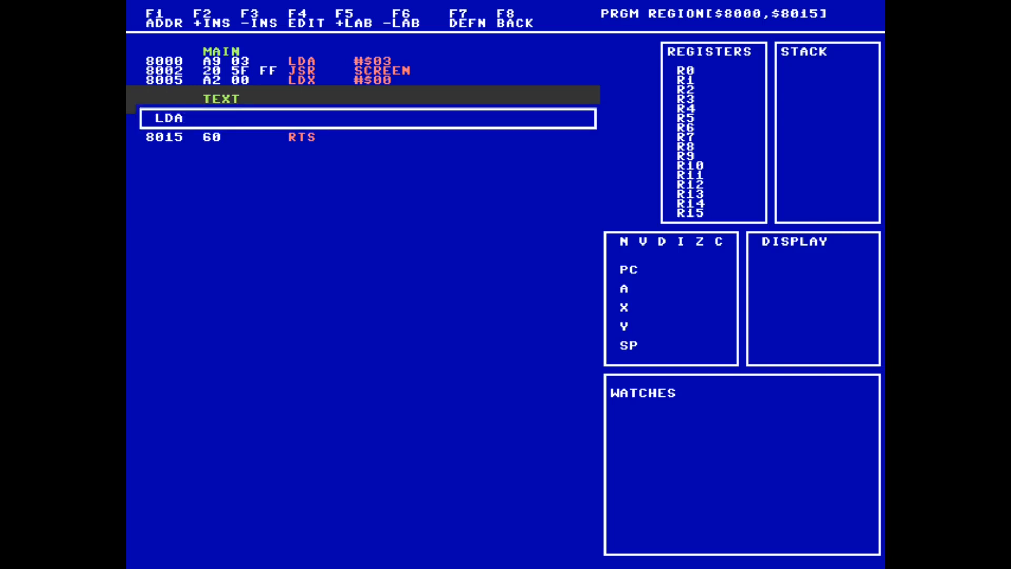
text(TEXT,X)
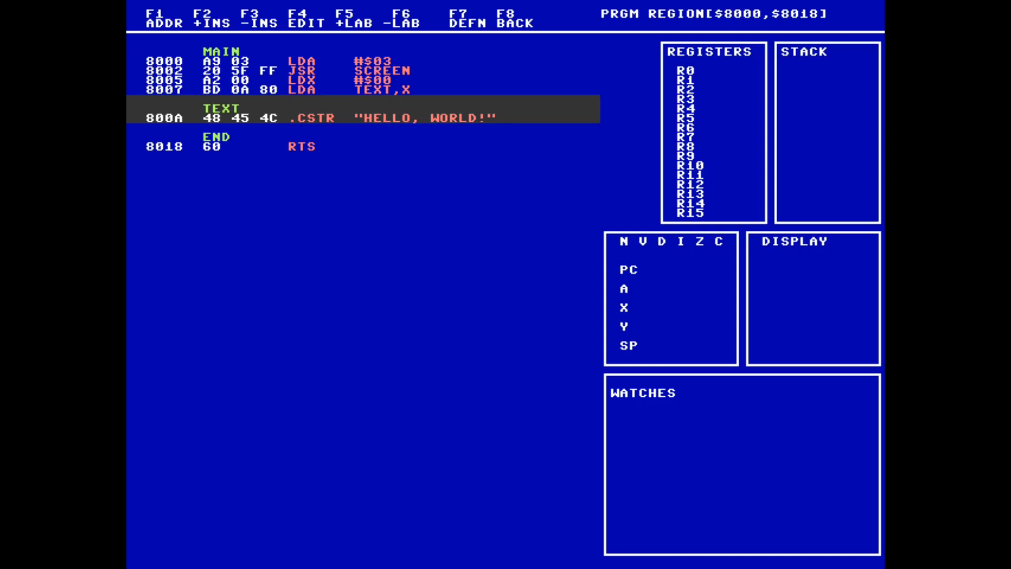
click(350, 22)
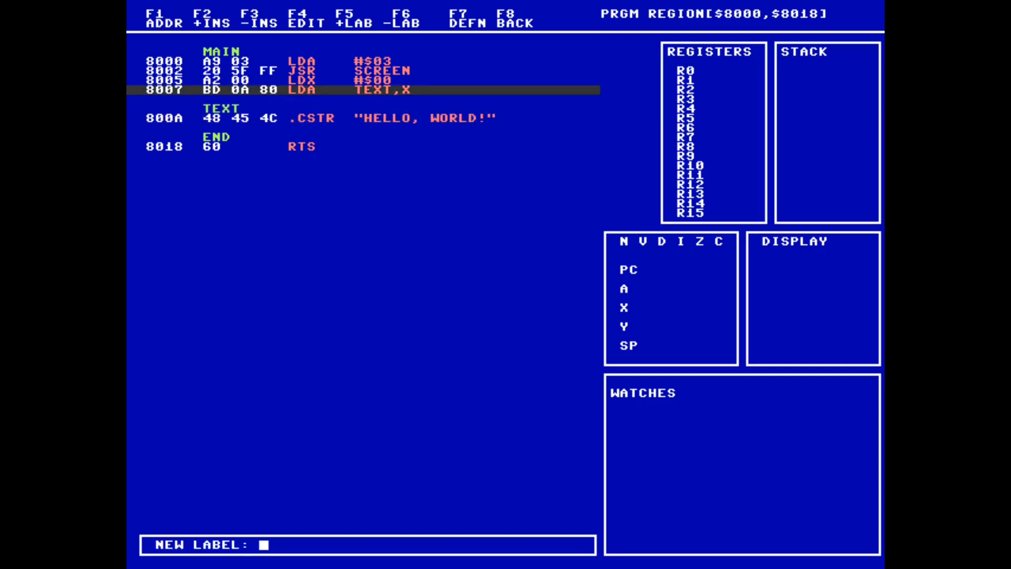
Step: Label PRINT-LOOP and complete it with BEQ END, JSR BSOUT, INX and BRA PRINT-LOOP
text(PRINT-LOOP)
text(BEQ)
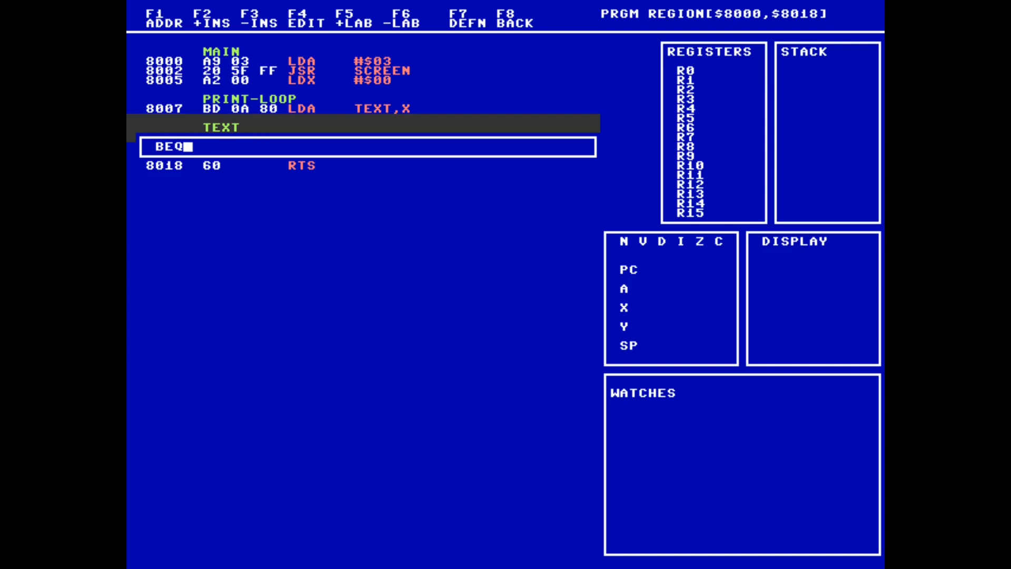
text(END)
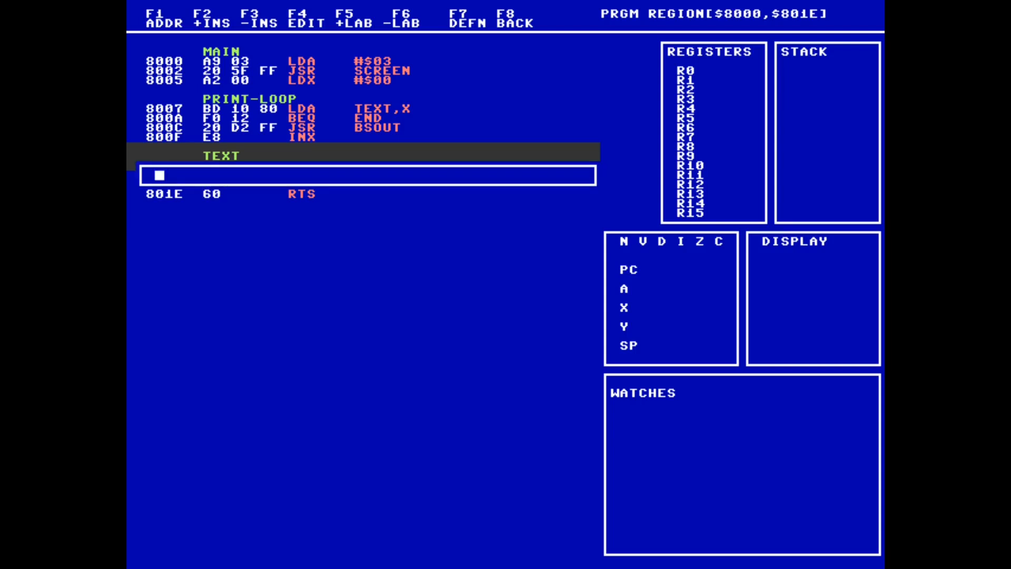
text(BRA PRINT-)
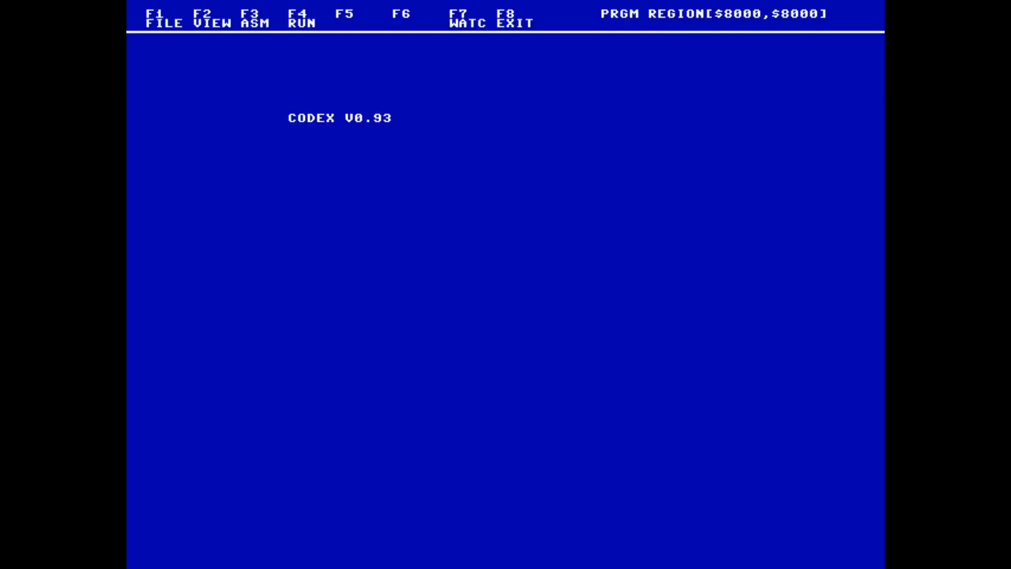
Step: Enter the editor on the empty $8000 program and begin defining BSOUT
click(158, 18)
text(BSOUT)
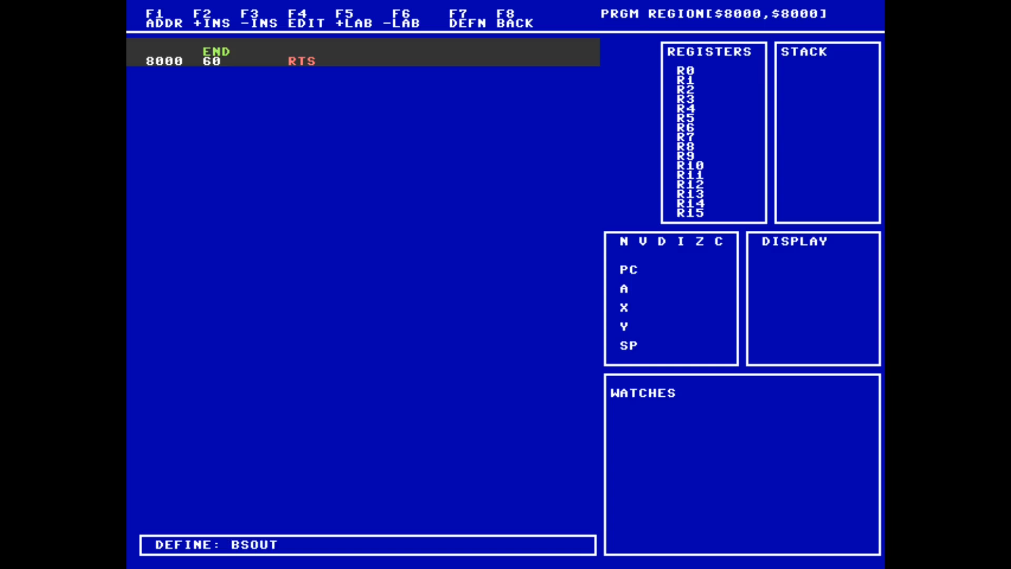
Step: Assign BSOUT the value $FFD2 and begin MAIN with LDA #$03 and JSR SCREEN
text($FFD2)
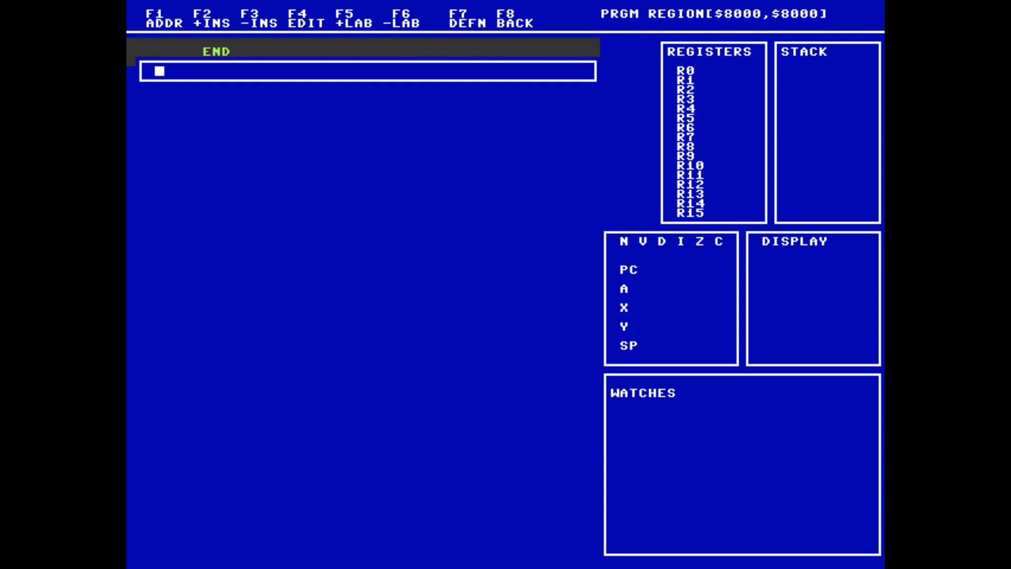
text(LDA #$)
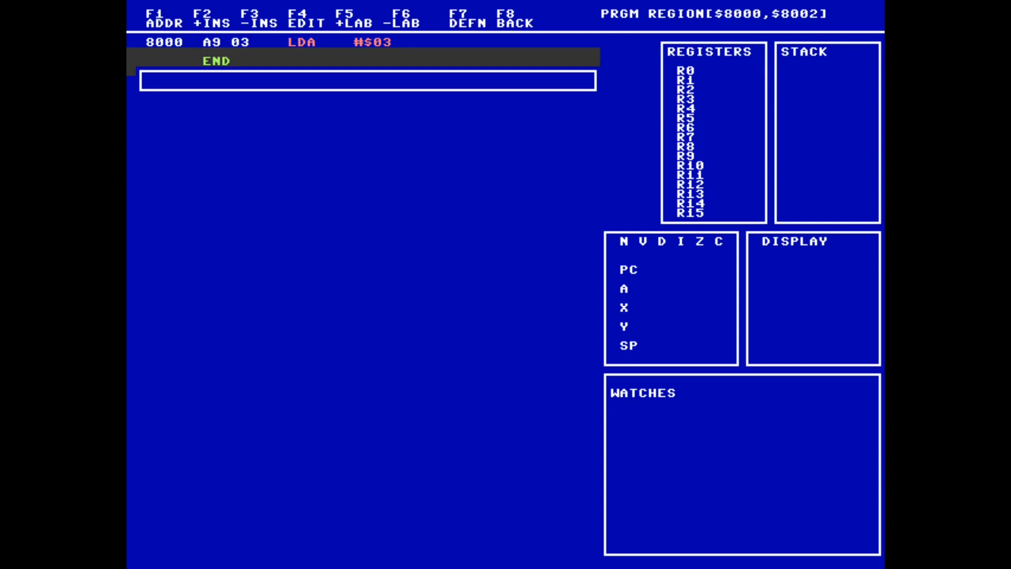
text(JSR SCREEN)
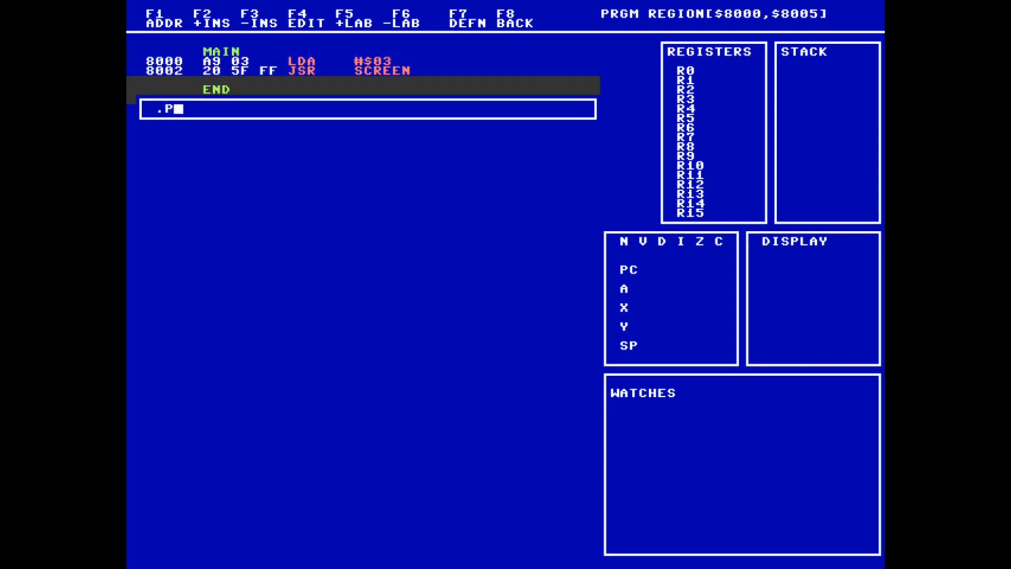
Step: Enter .PSTR "HELLO, WORLD!" and name its label TEXT
text(STR)
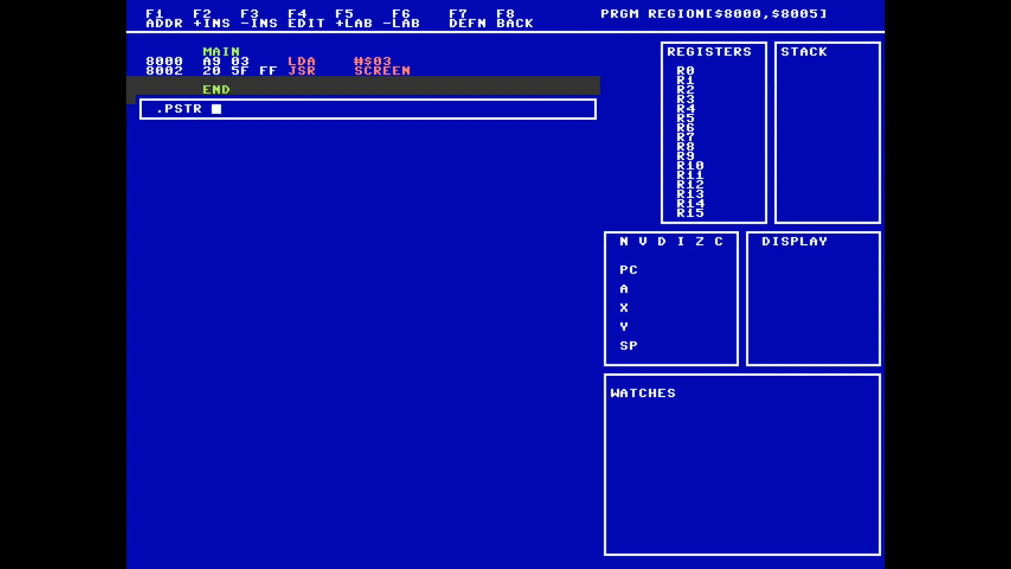
text("HELLO, WOR)
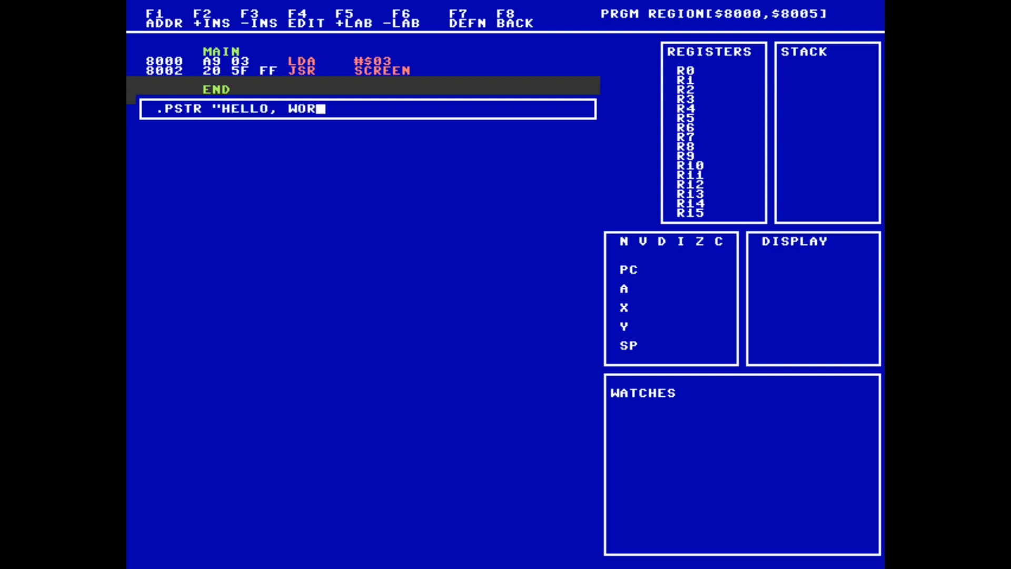
text(LD!")
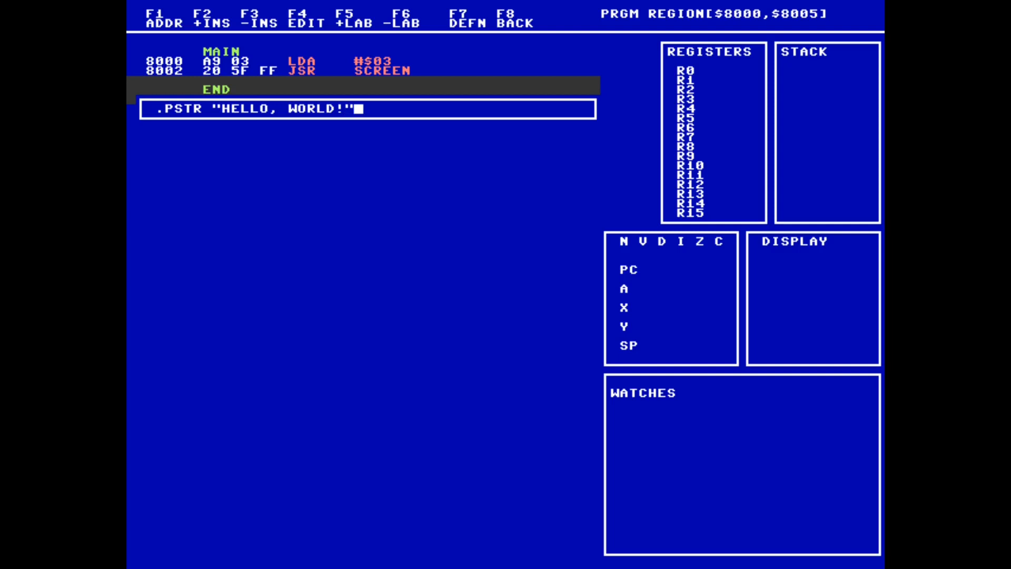
key(Return)
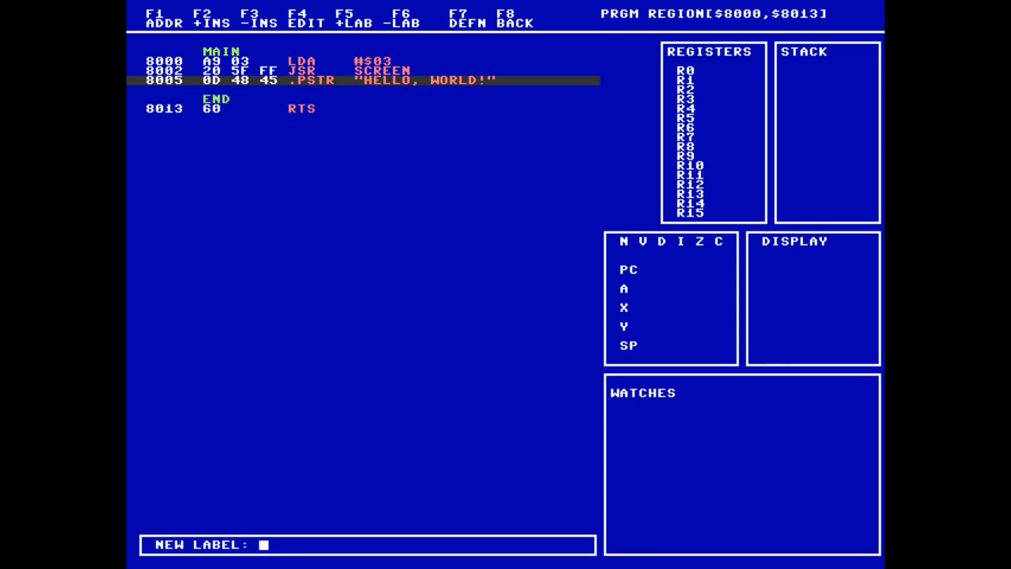
text(TEXT)
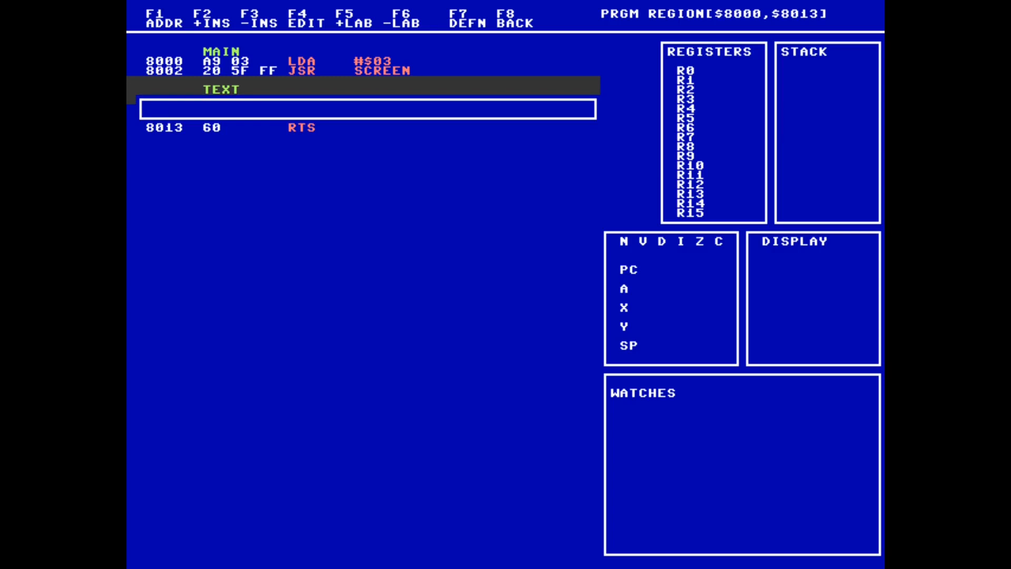
Step: Add LDX TEXT after JSR SCREEN to load the string length into X
text(LDX)
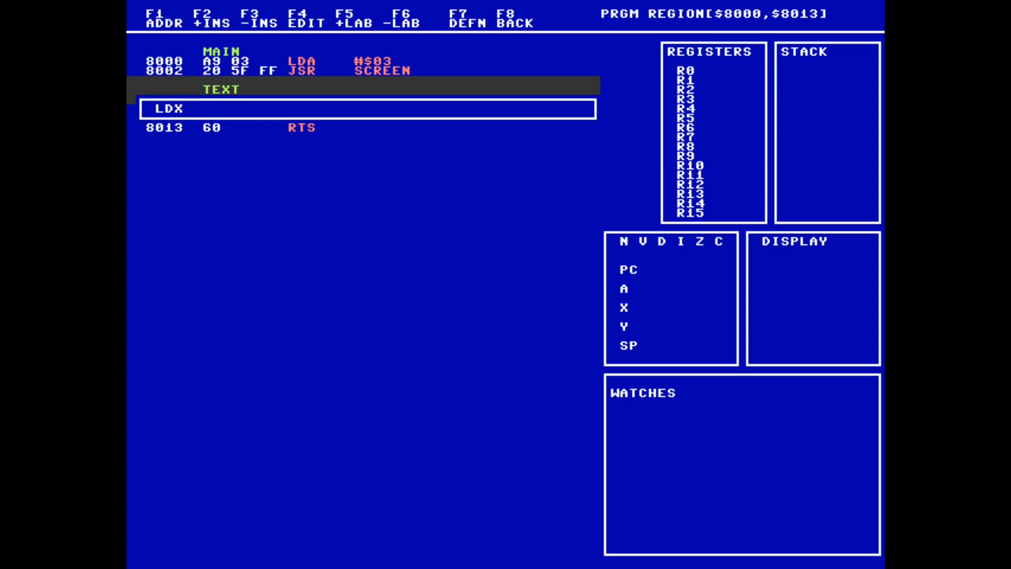
text(TEXT)
text(LDY #)
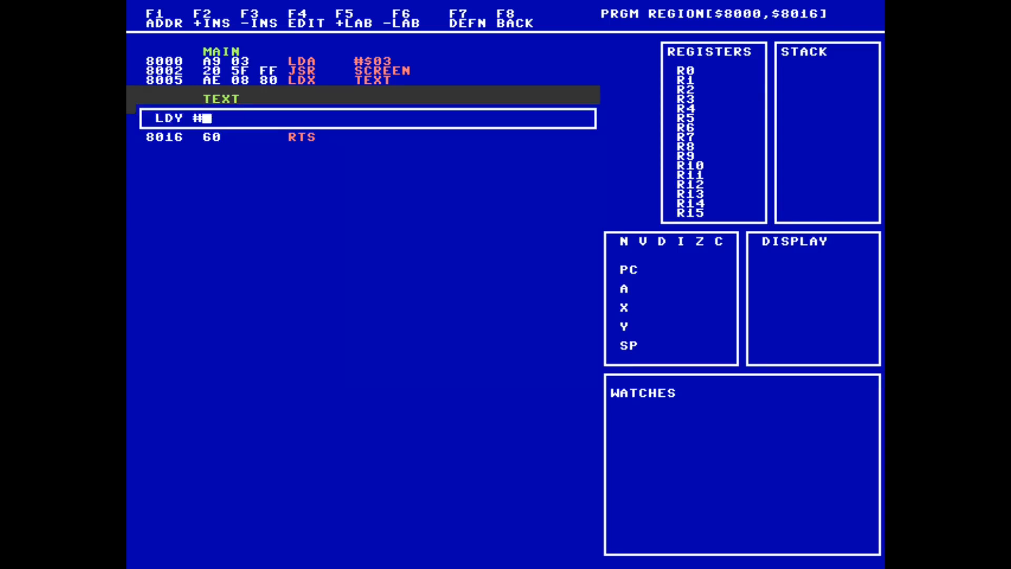
Step: Enter LDY #$01, then start PRINT-LOOP with LDA TEXT,Y
text($01)
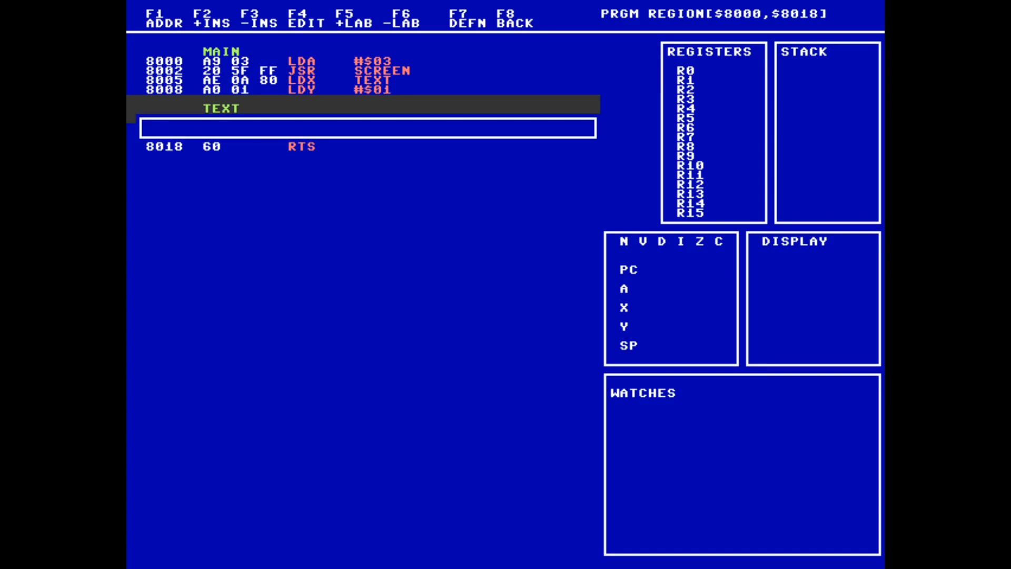
text(LDA)
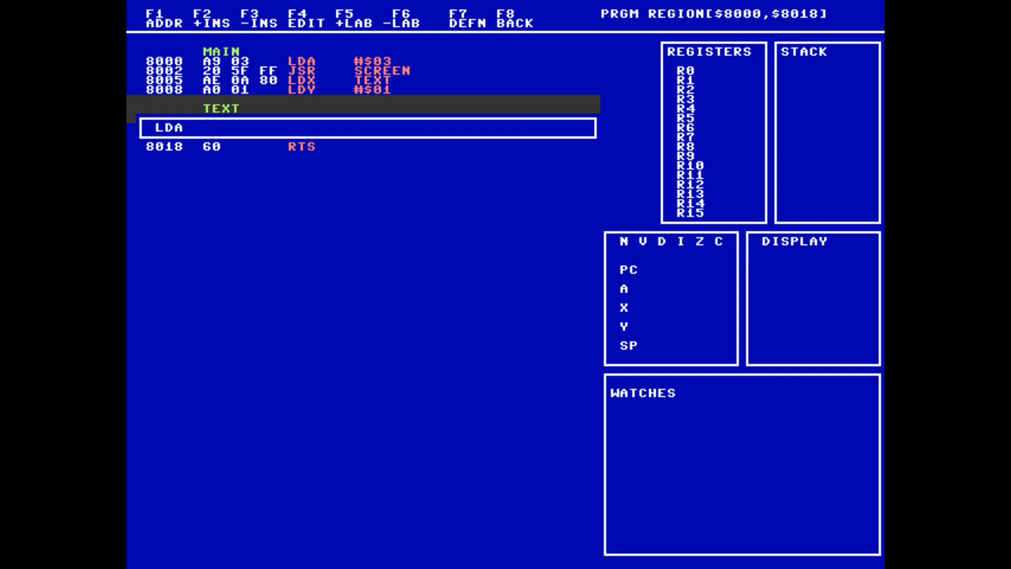
text(TEXT,)
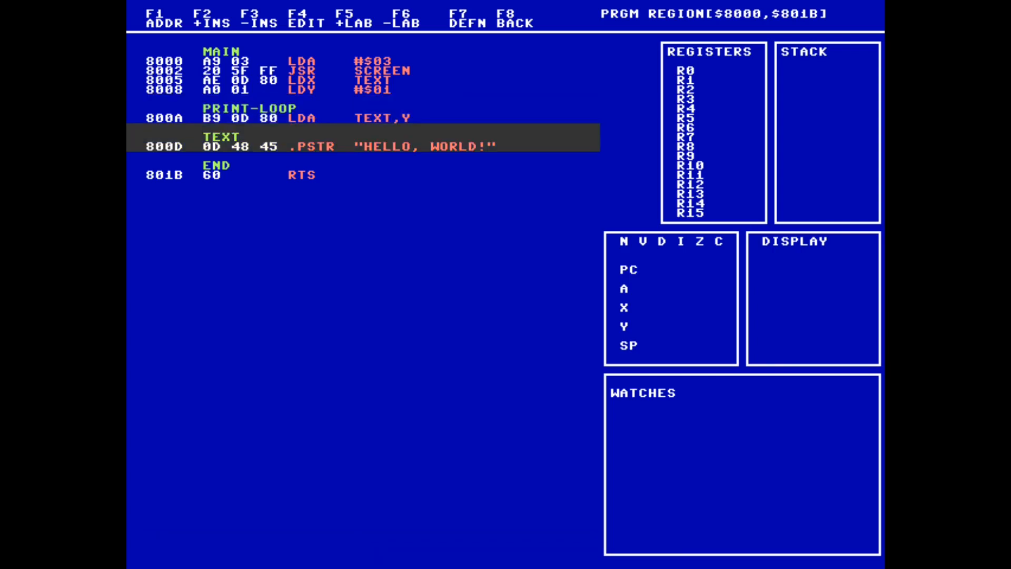
Step: Add JSR BSOUT, INY and DEX lines inside PRINT-LOOP
text(JSR BSOU)
text(DE)
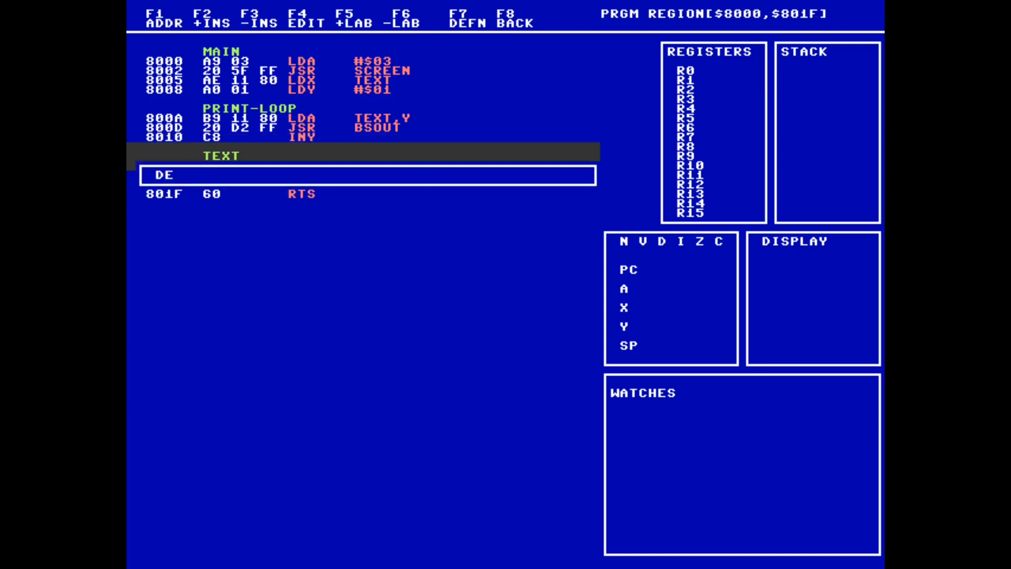
text(X)
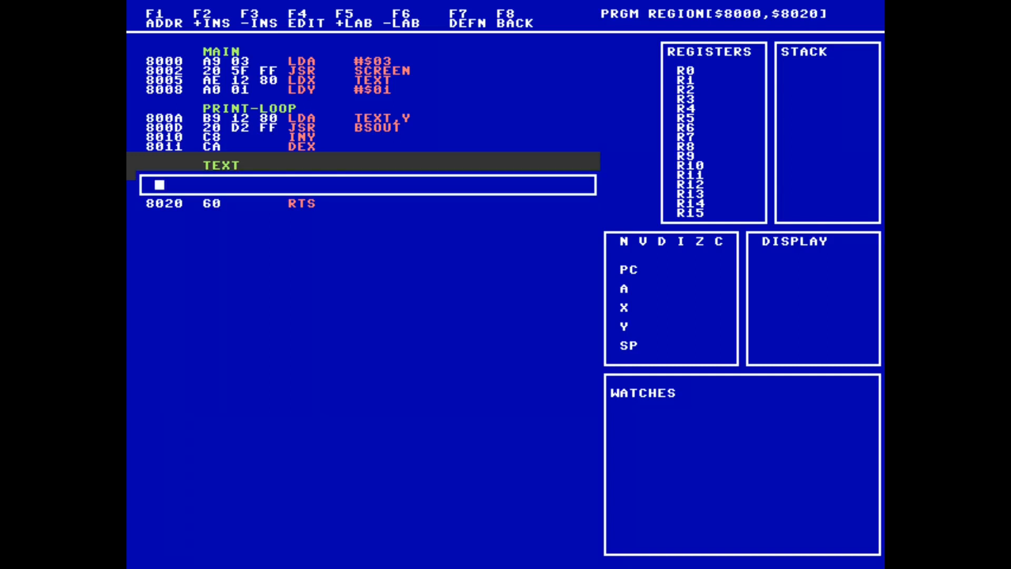
Step: Close the loop with BNE PRINT-LOOP and follow it with BRA END
text(BNE PR)
text(BRA)
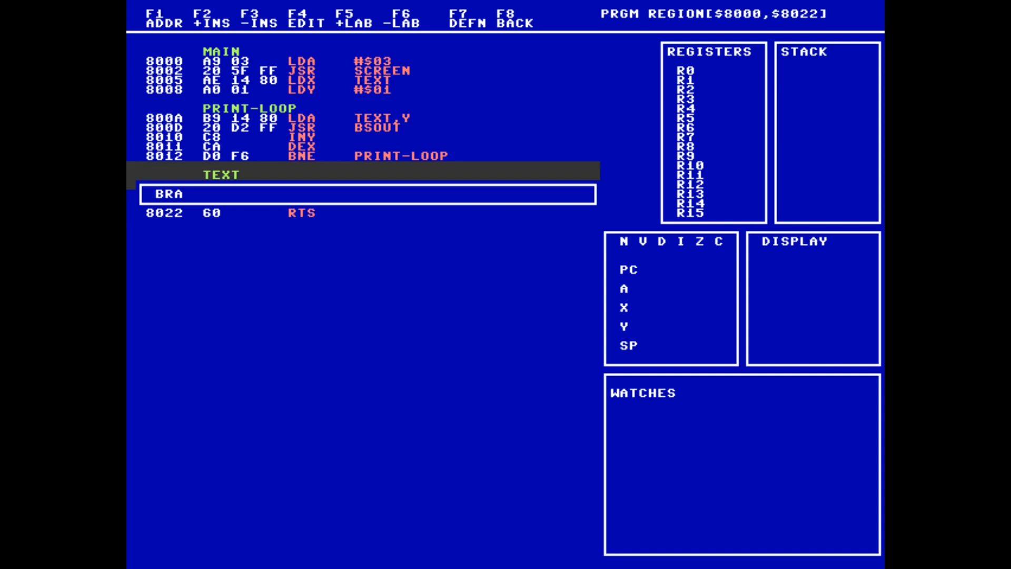
text(END)
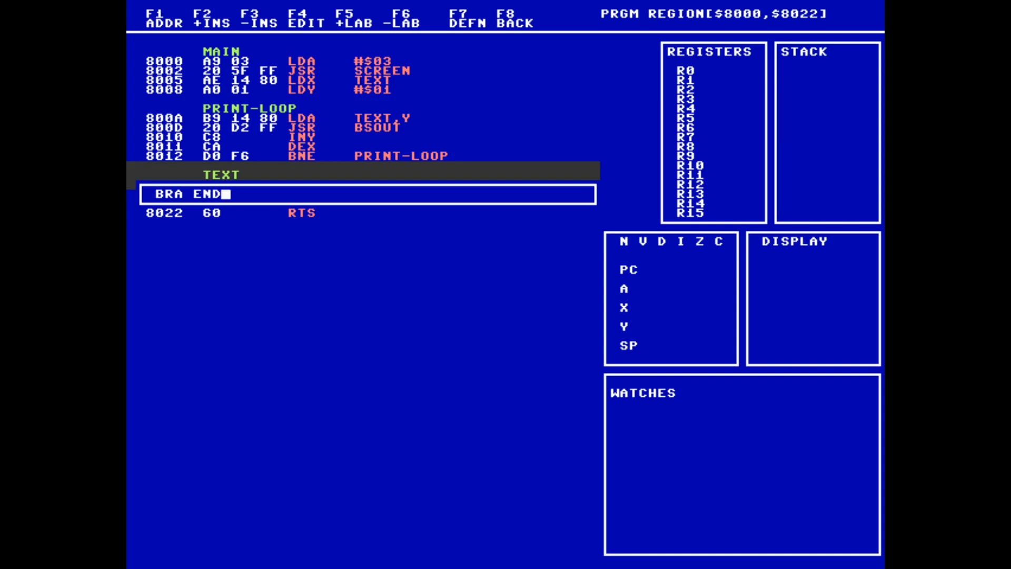